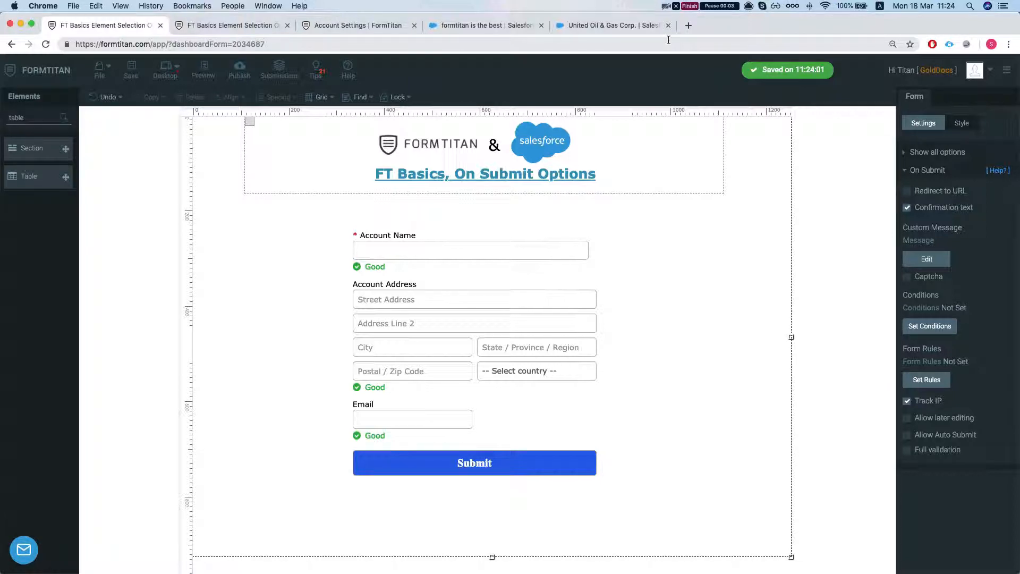
{"action": "mouse_move", "coordinate": [662, 61]}
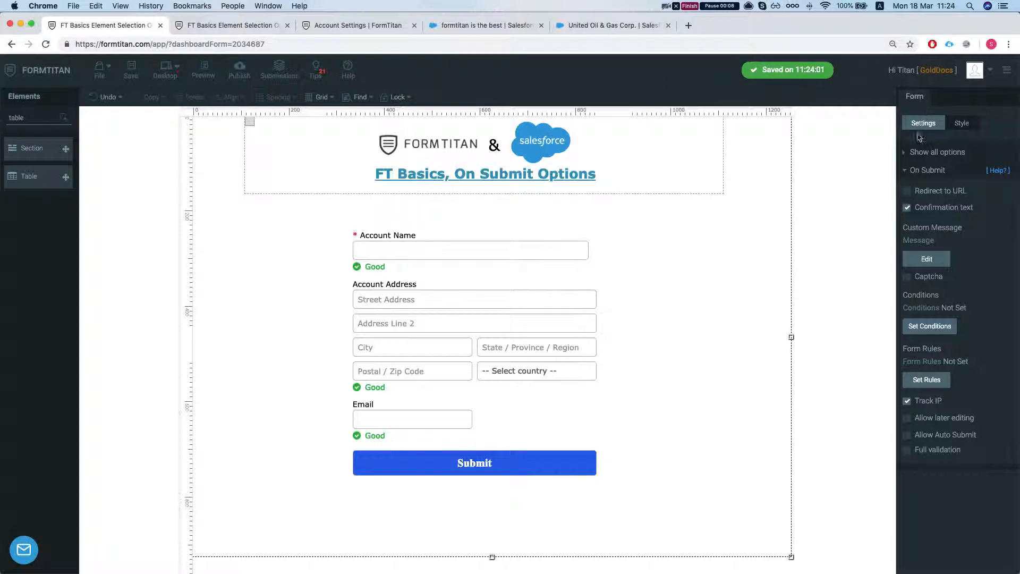
- Enable Redirect to URL with google.com, Open in Self, and redirect after push integration finishes
{"action": "left_click", "coordinate": [937, 152]}
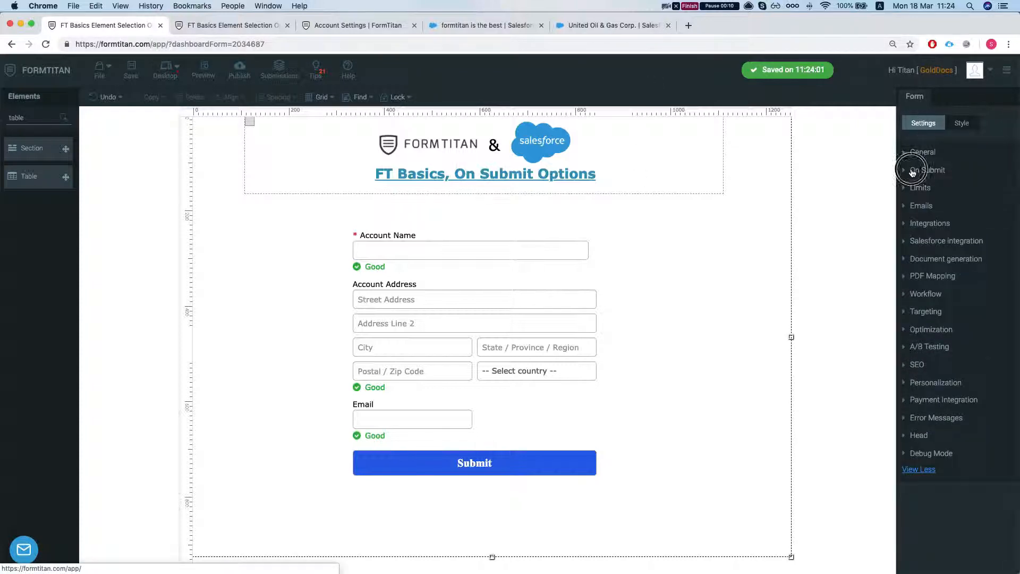
{"action": "left_click", "coordinate": [927, 170]}
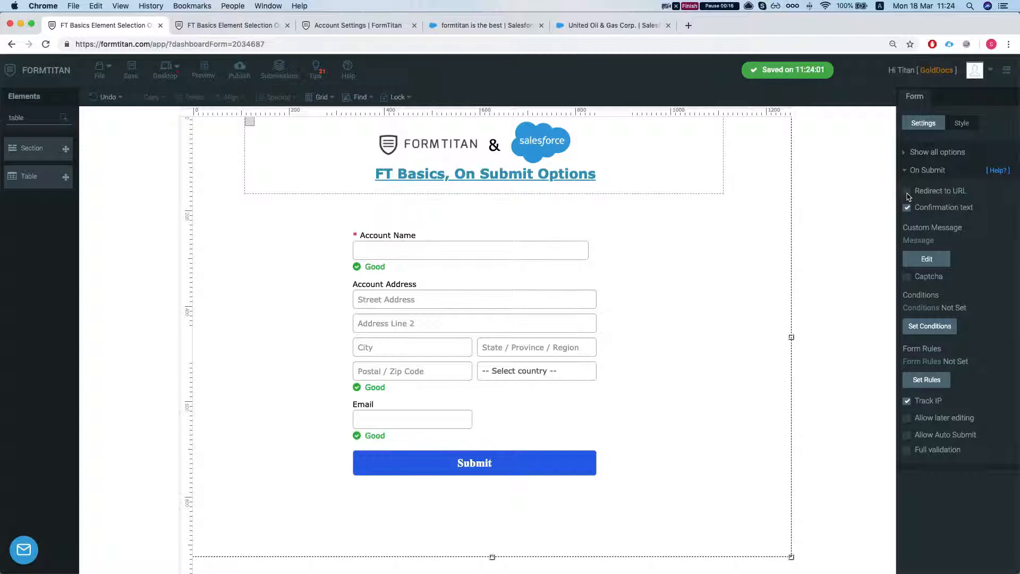
{"action": "left_click", "coordinate": [907, 191]}
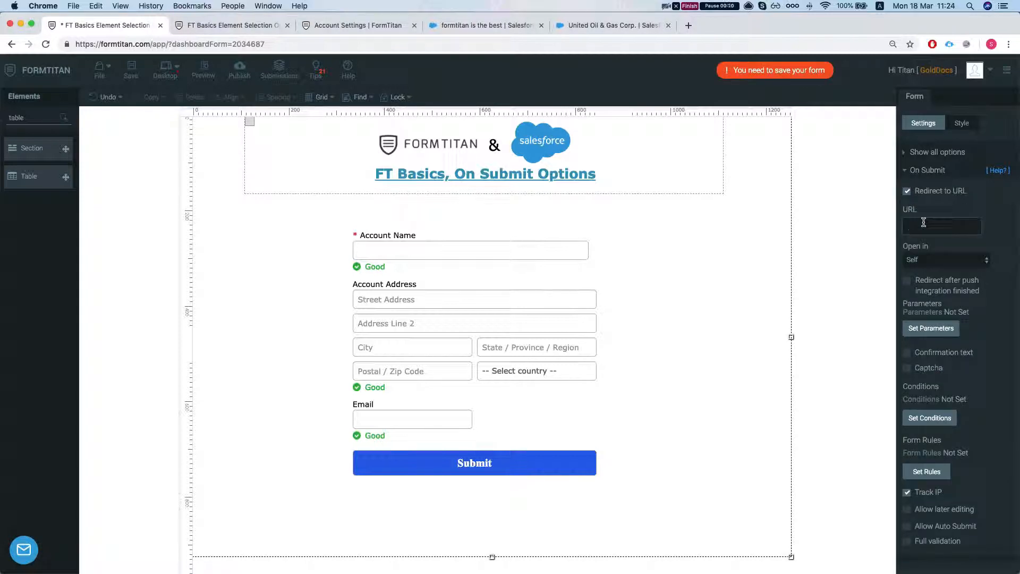
{"action": "type", "text": "#"}
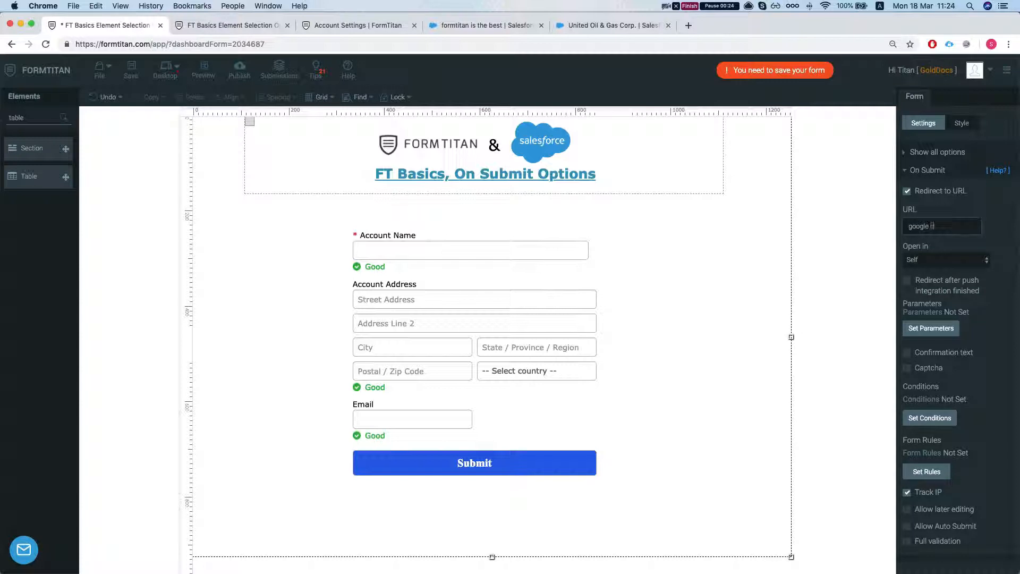
{"action": "left_click", "coordinate": [945, 259]}
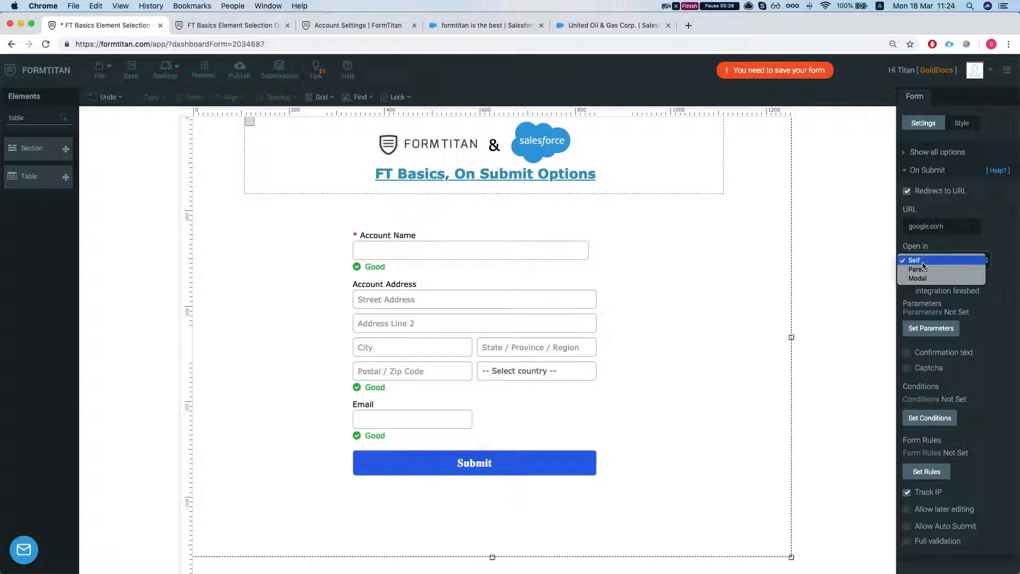
{"action": "mouse_move", "coordinate": [918, 269]}
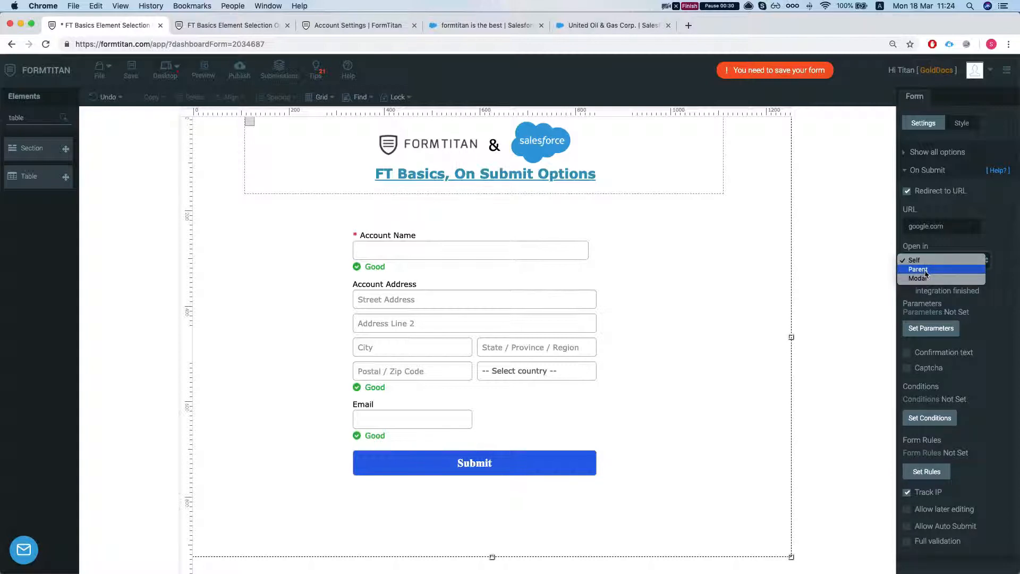
{"action": "left_click", "coordinate": [913, 260]}
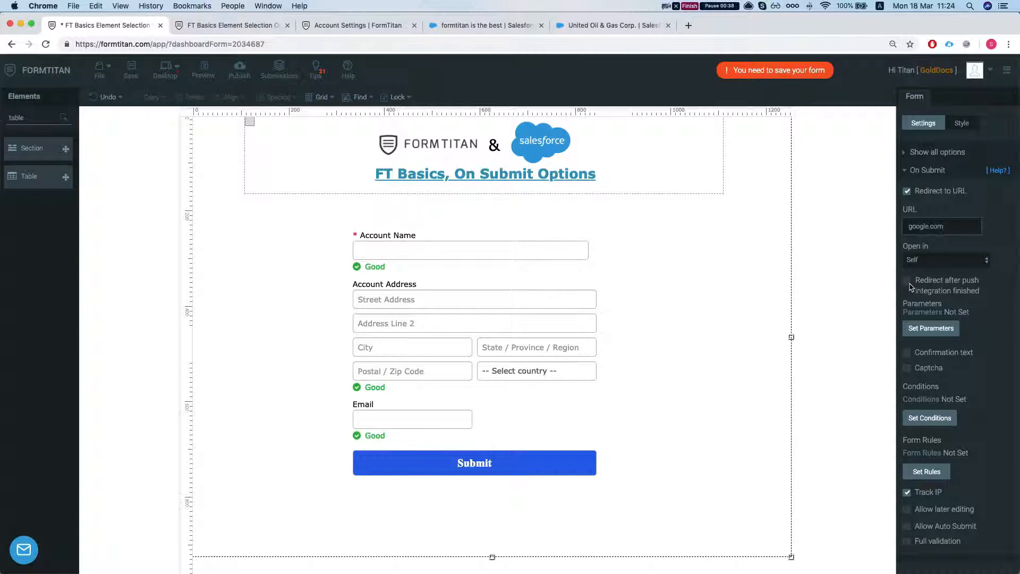
{"action": "left_click", "coordinate": [906, 281]}
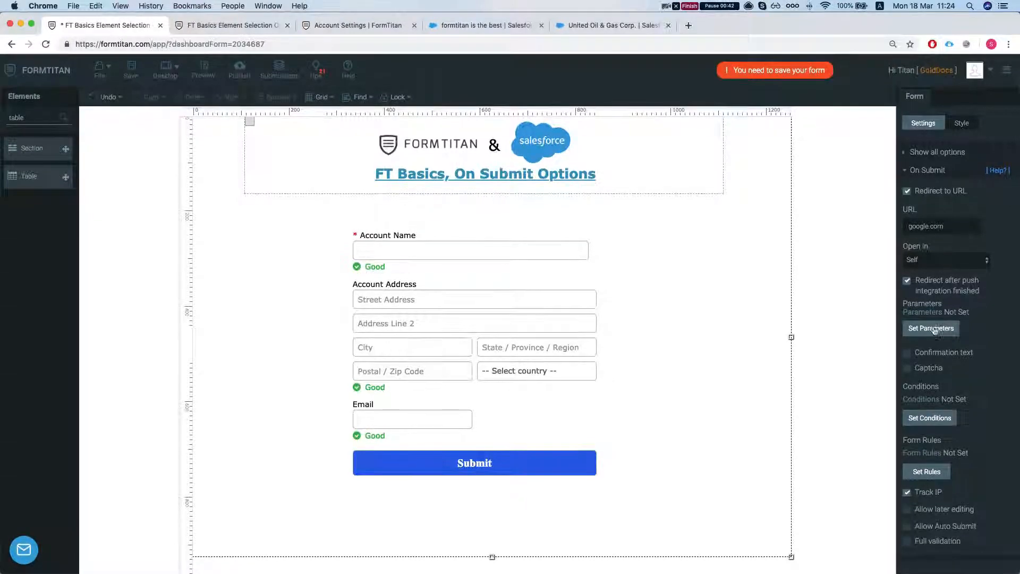
- Pass Salesforce ID as redirect parameter named sfid and apply the URL parameters
{"action": "left_click", "coordinate": [931, 328]}
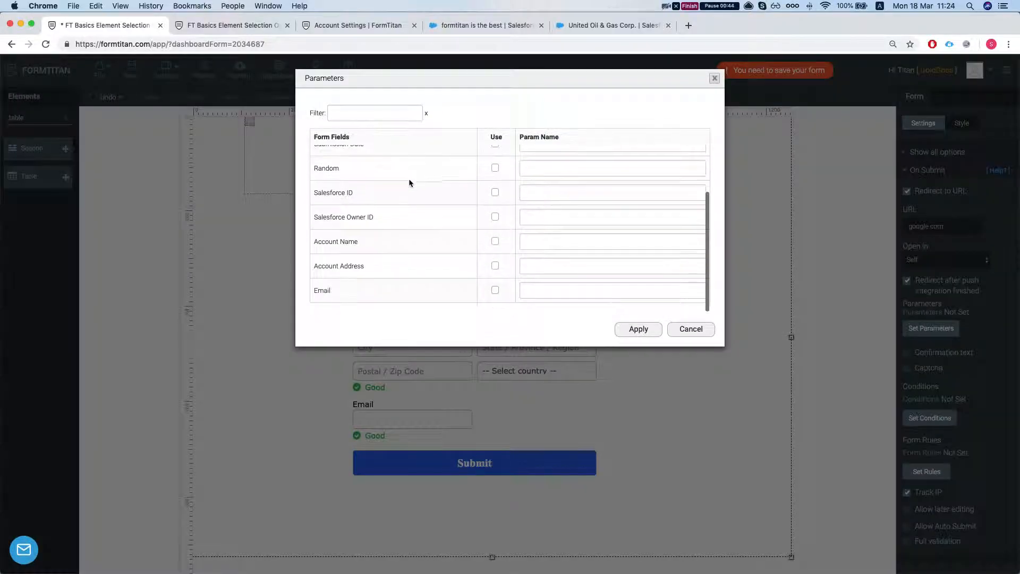
{"action": "mouse_move", "coordinate": [423, 260]}
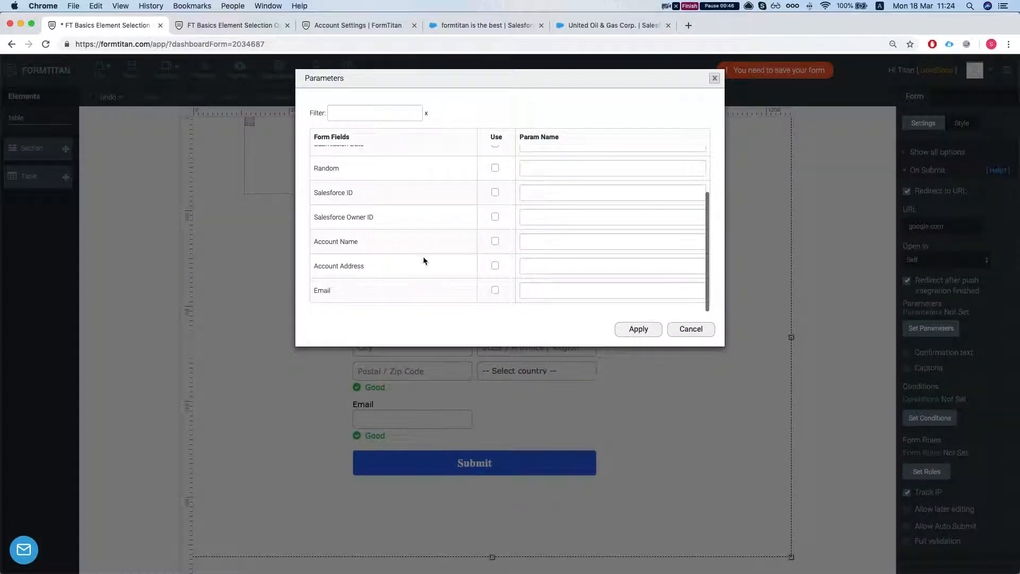
{"action": "left_click", "coordinate": [494, 157]}
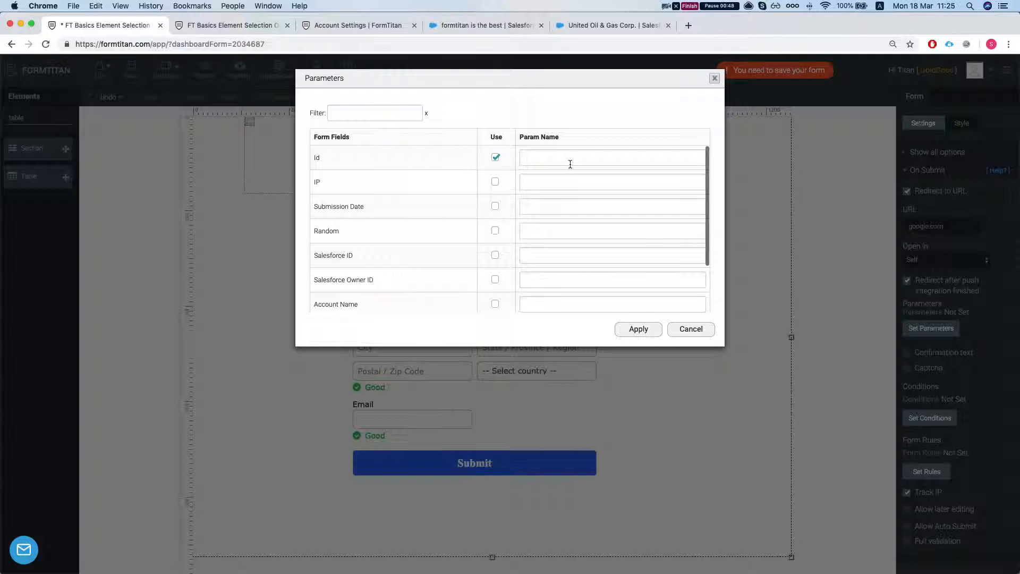
{"action": "left_click", "coordinate": [496, 157]}
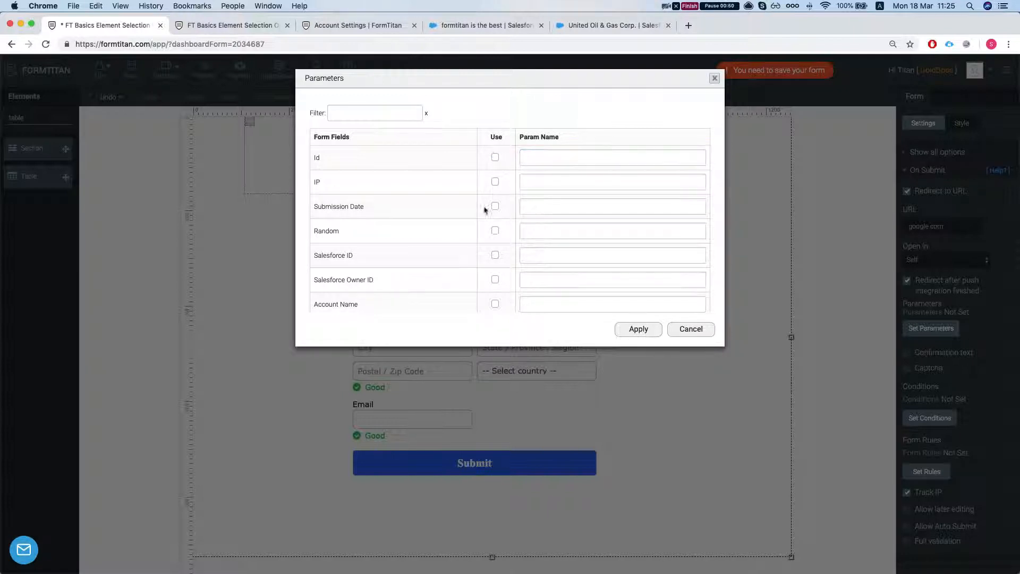
{"action": "left_click", "coordinate": [496, 255]}
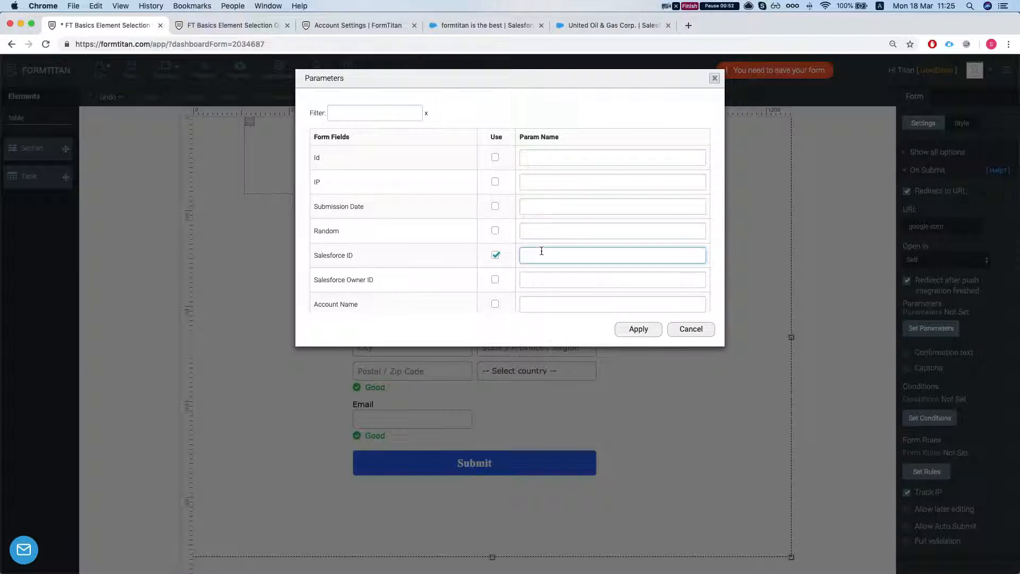
{"action": "type", "text": "sfid"}
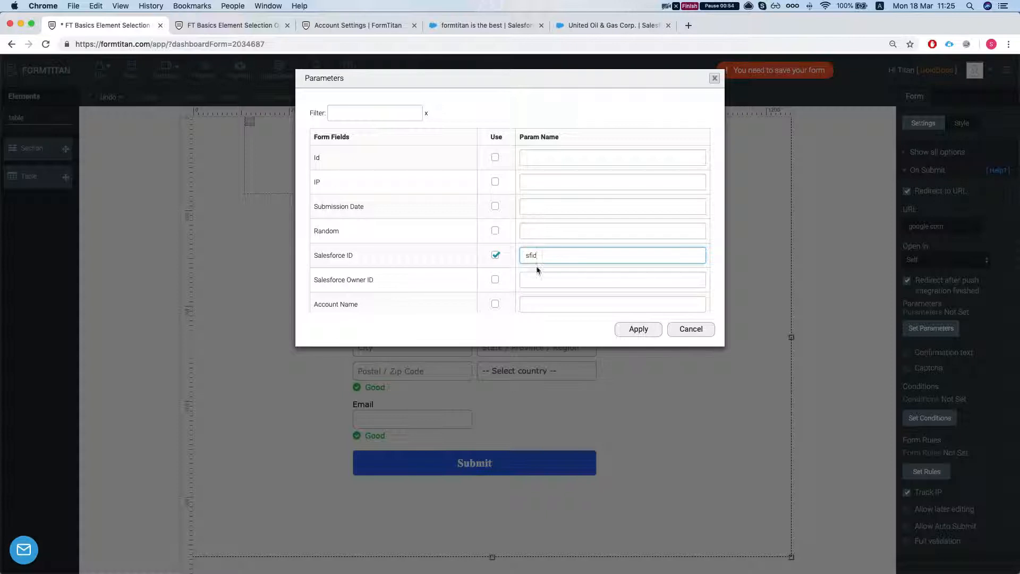
{"action": "left_click", "coordinate": [637, 328]}
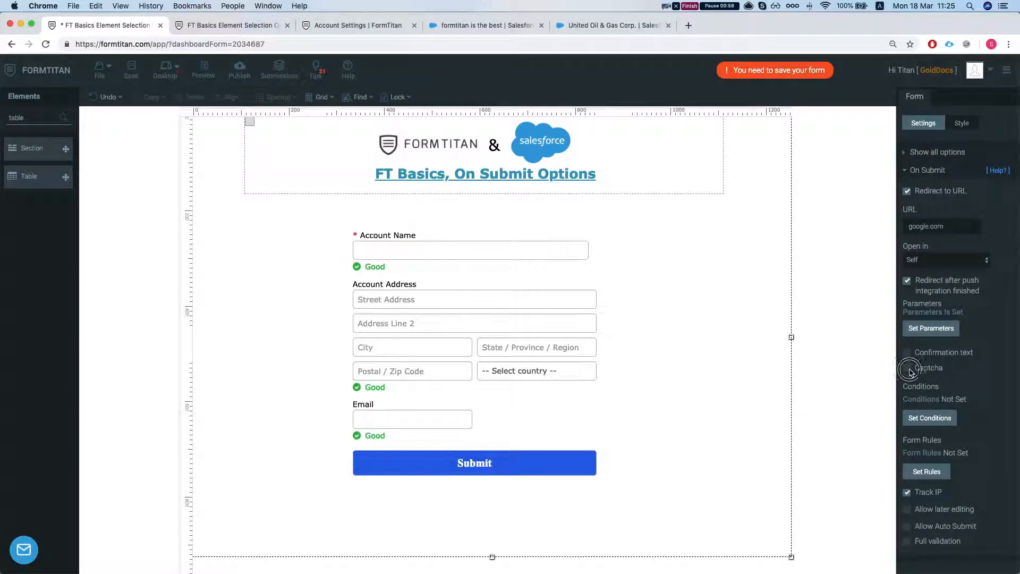
- Turn on Captcha for the form
{"action": "left_click", "coordinate": [906, 367]}
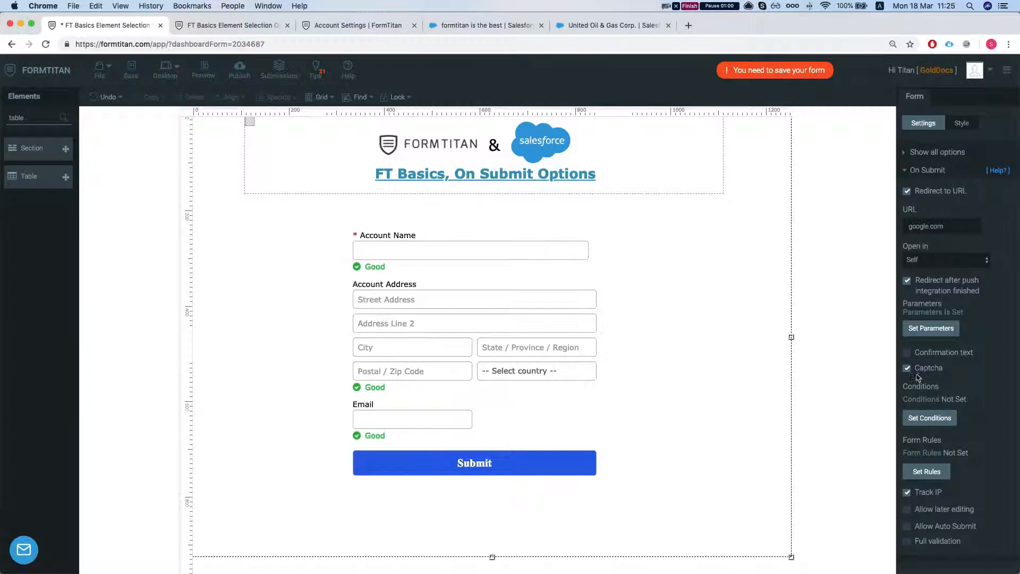
{"action": "left_click", "coordinate": [906, 368]}
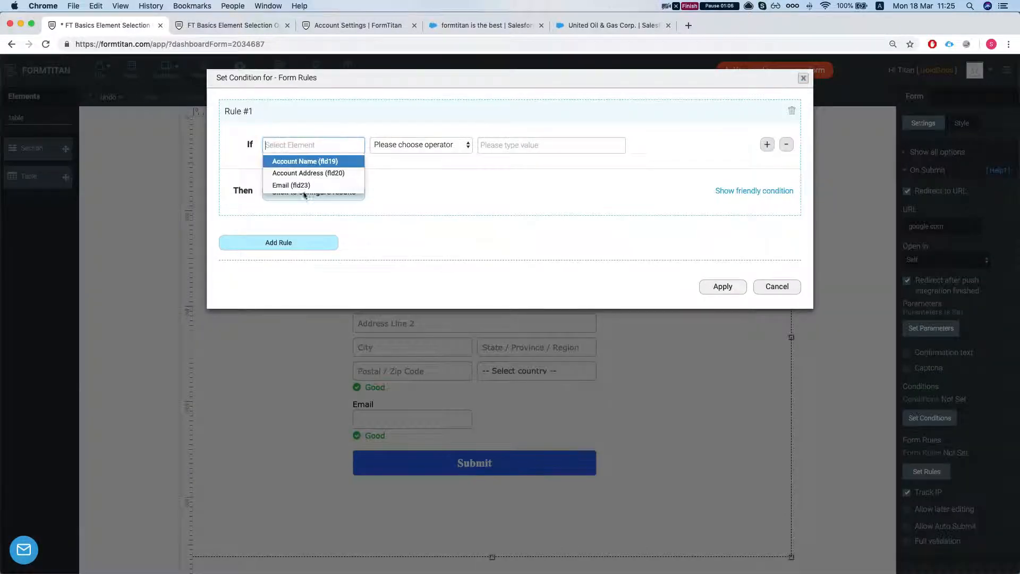
- Make Rule #1 test Email (fld23) Contains, with result Thank you / Redirect to Post Submit Url
{"action": "left_click", "coordinate": [312, 191]}
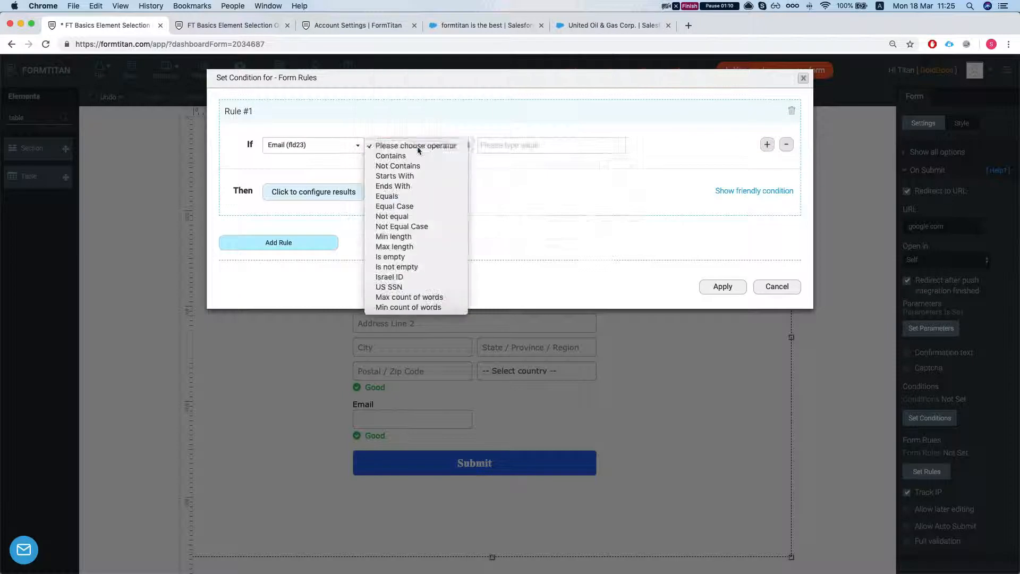
{"action": "left_click", "coordinate": [390, 155]}
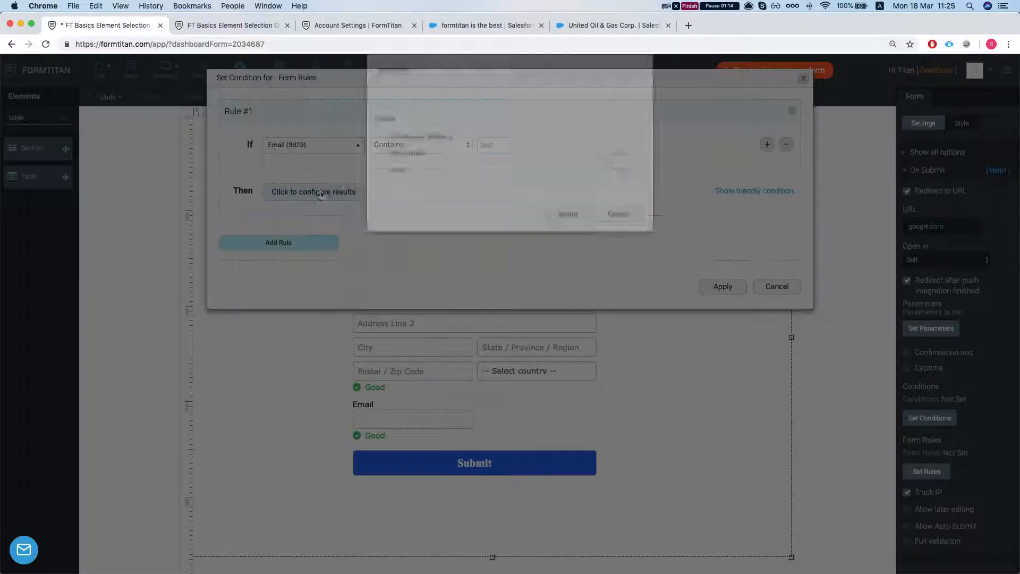
{"action": "left_click", "coordinate": [313, 191]}
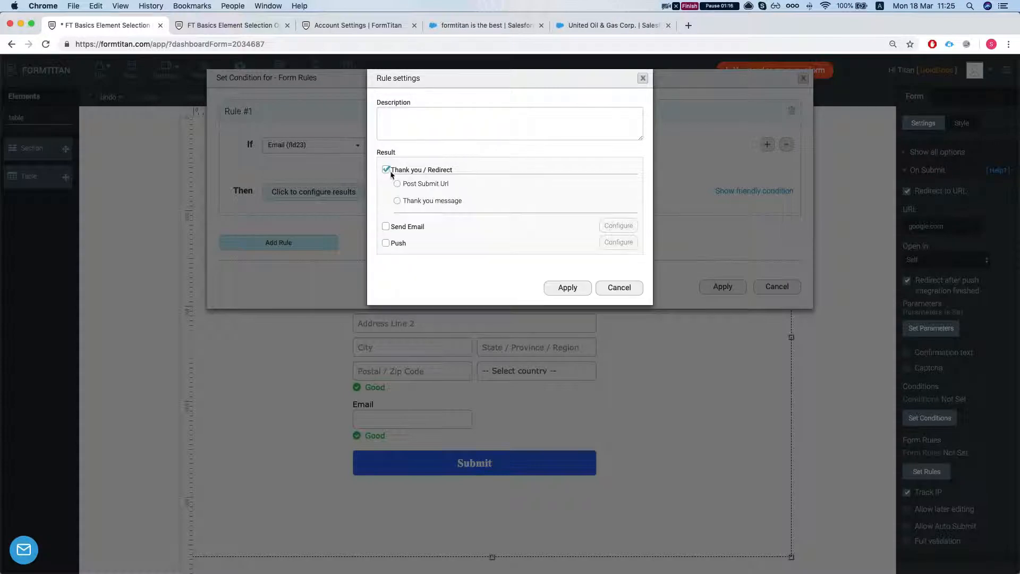
{"action": "left_click", "coordinate": [396, 184]}
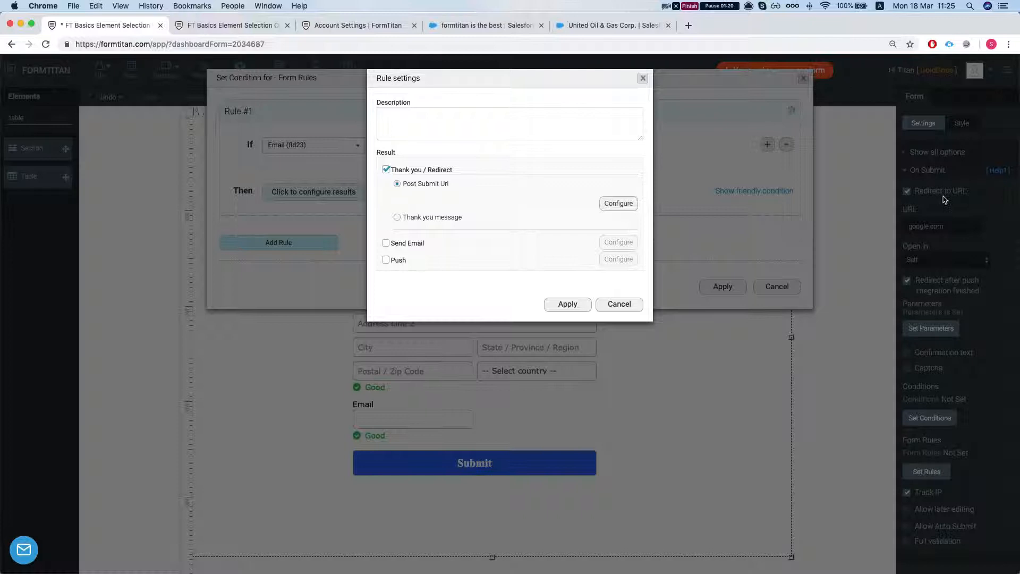
{"action": "left_click", "coordinate": [386, 170]}
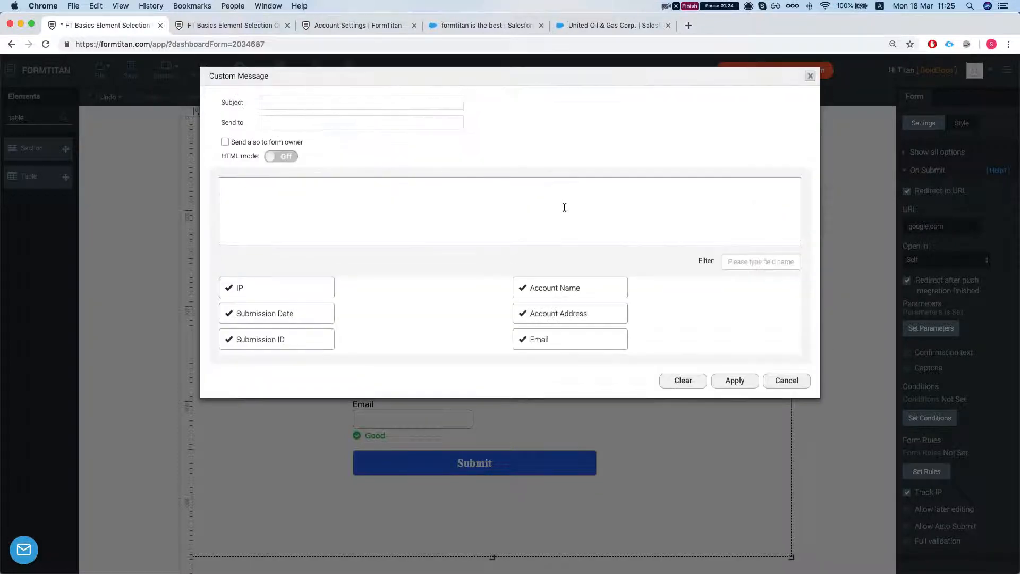
- Set the custom message recipient 'sdadsadasddj', copy the form owner, insert Submission Date, and apply
{"action": "left_click", "coordinate": [361, 125]}
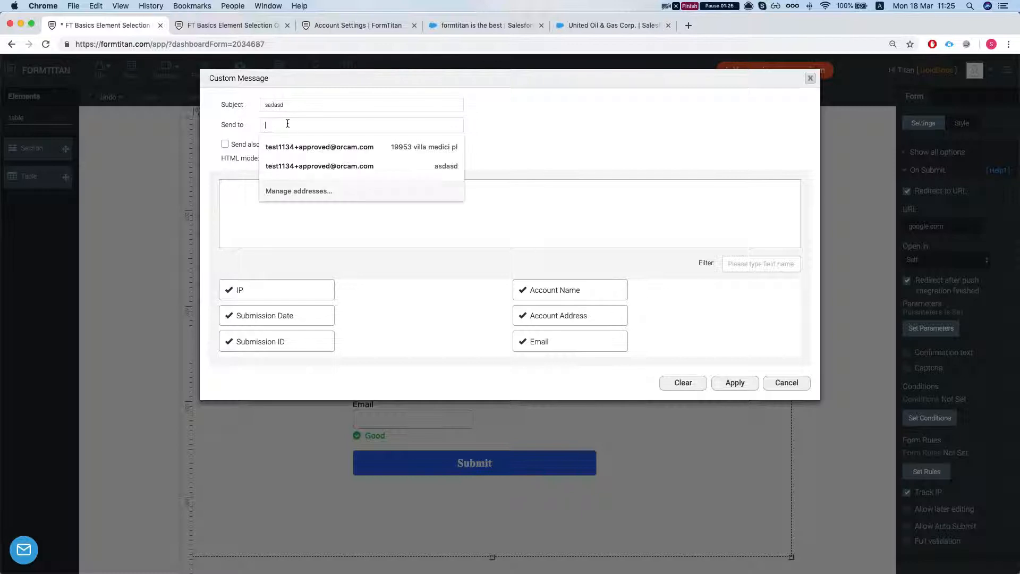
{"action": "type", "text": "sdadsadasddj"}
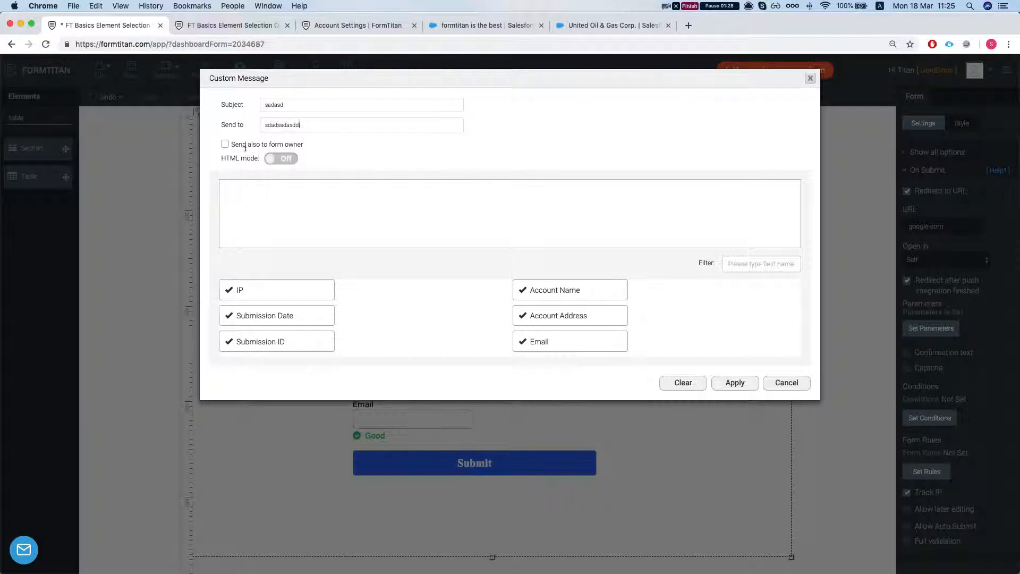
{"action": "left_click", "coordinate": [226, 144]}
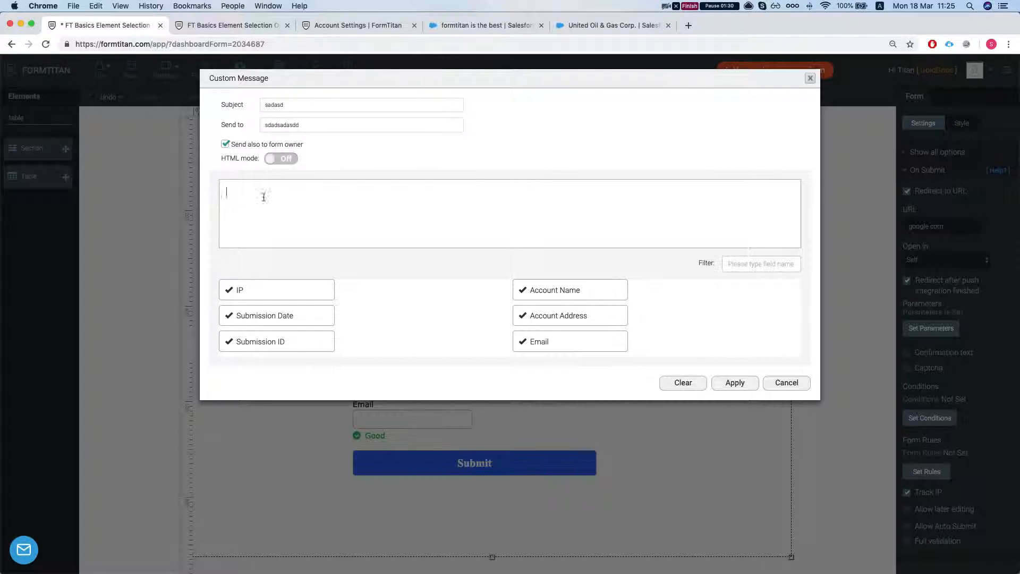
{"action": "left_click", "coordinate": [265, 316]}
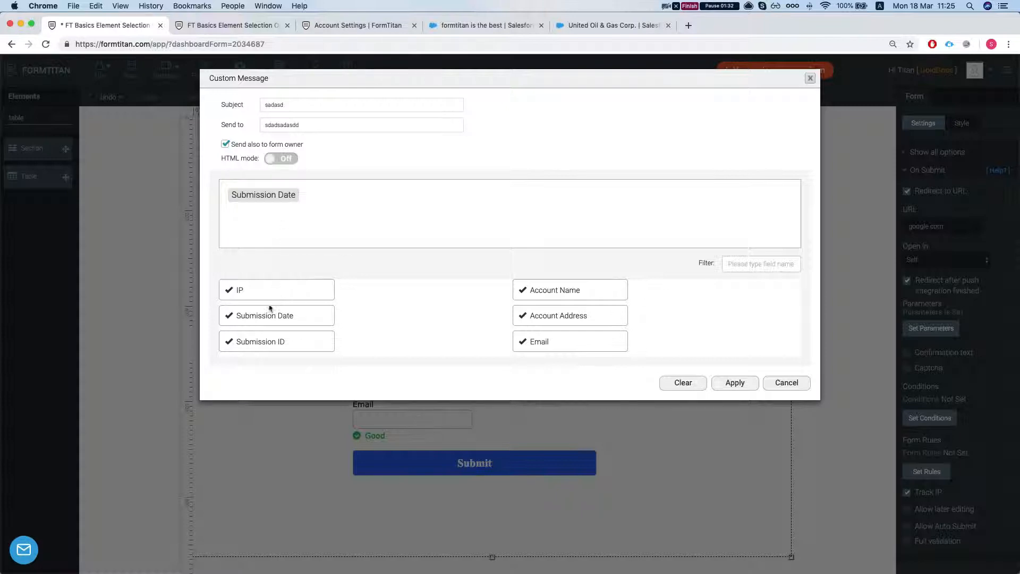
{"action": "left_click", "coordinate": [281, 158]}
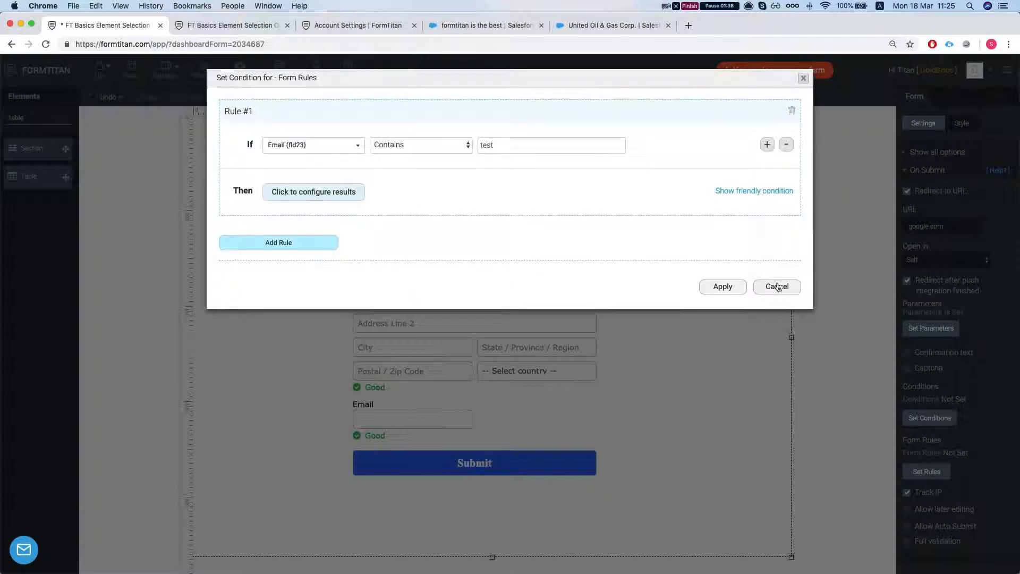
- Cancel the condition and apply the empty Form Rules dialog, leaving both Not Set
{"action": "left_click", "coordinate": [776, 285]}
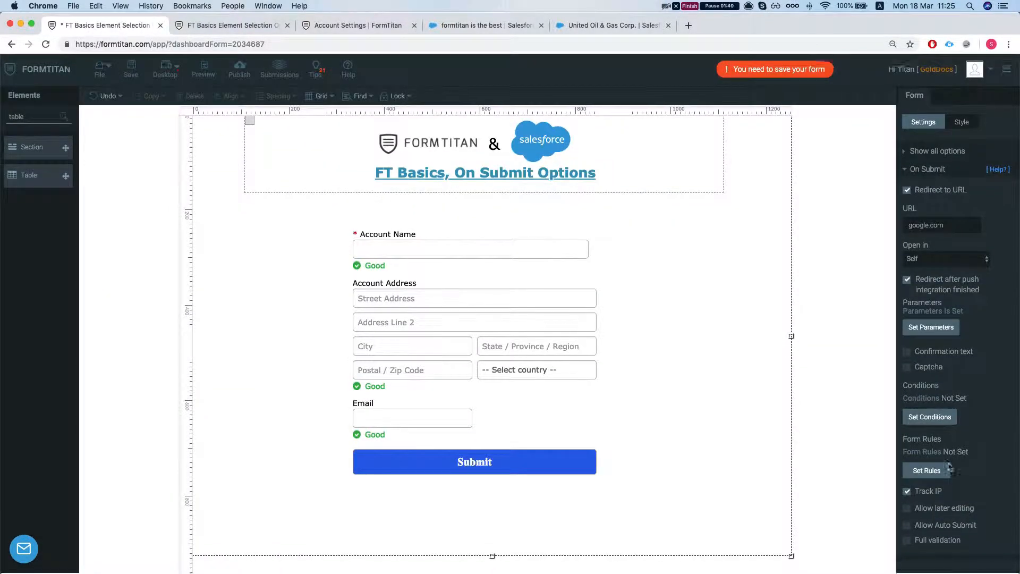
{"action": "left_click", "coordinate": [927, 470]}
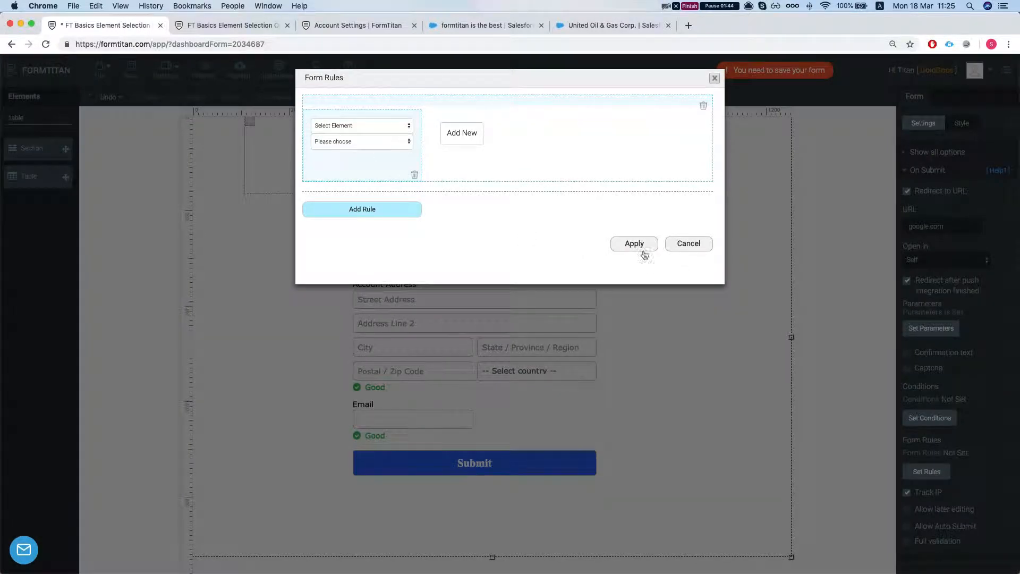
{"action": "left_click", "coordinate": [632, 243]}
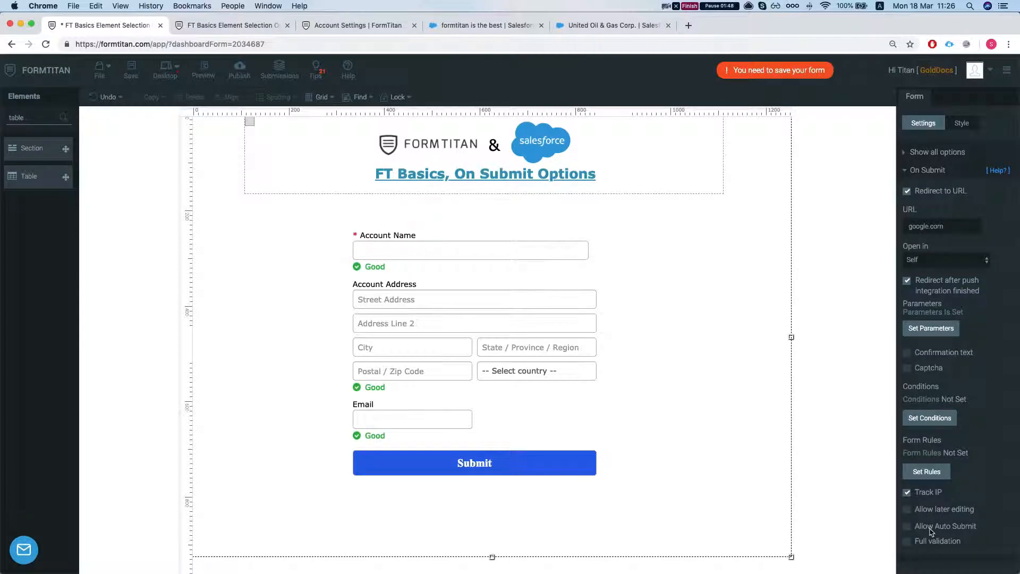
{"action": "left_click", "coordinate": [906, 508]}
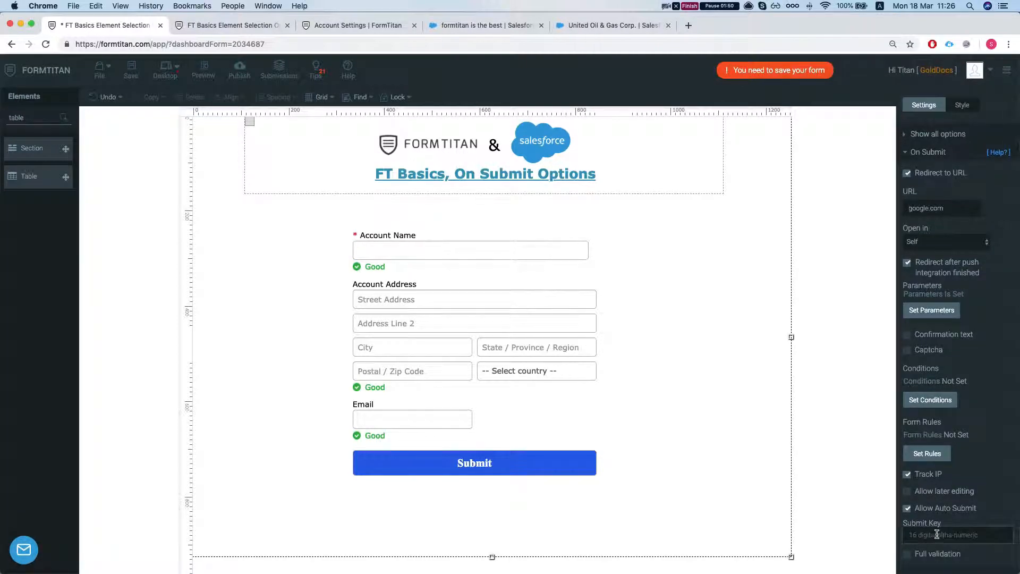
{"action": "type", "text": "dsfdssfdsfdsfds"}
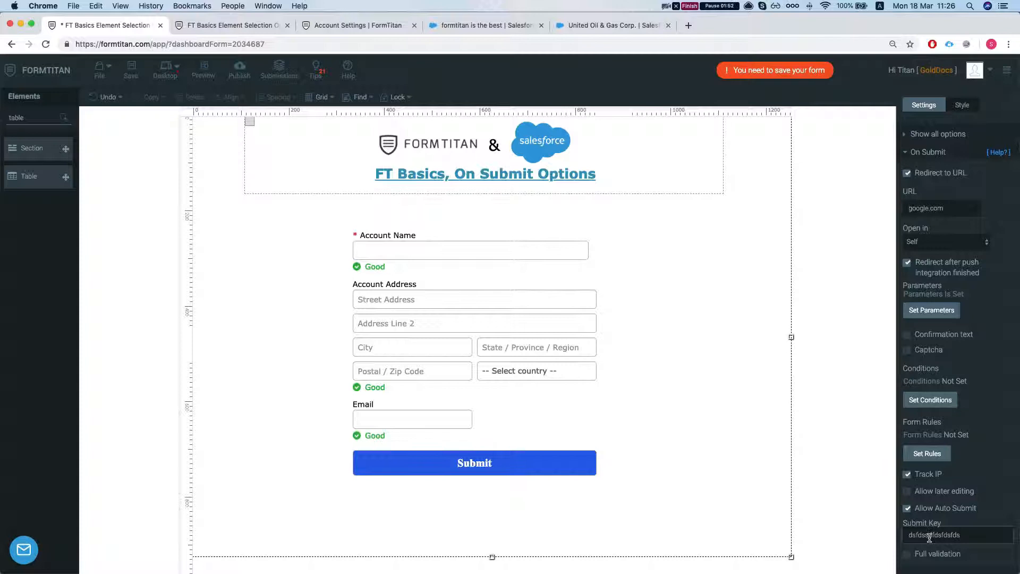
{"action": "mouse_move", "coordinate": [279, 70]}
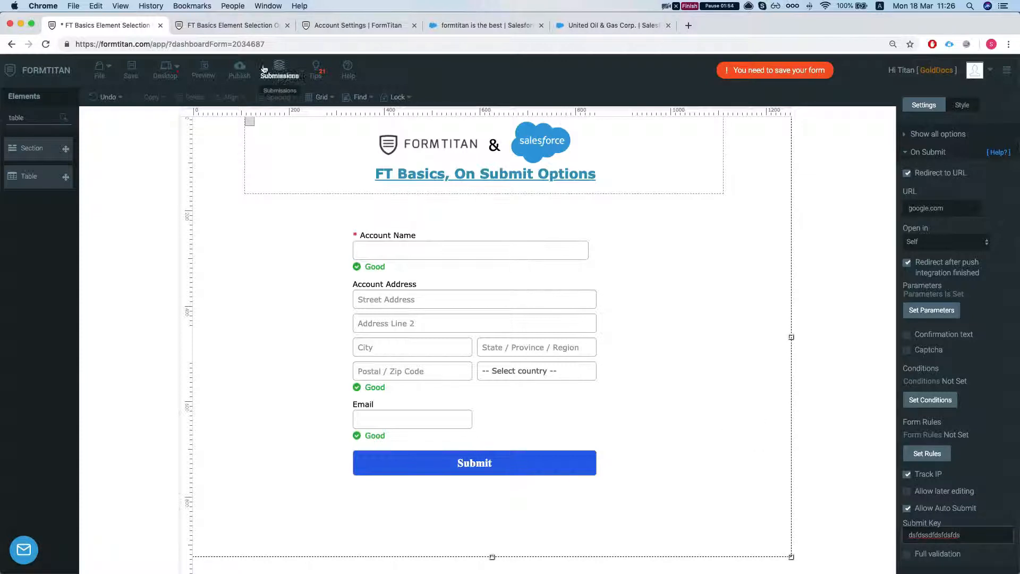